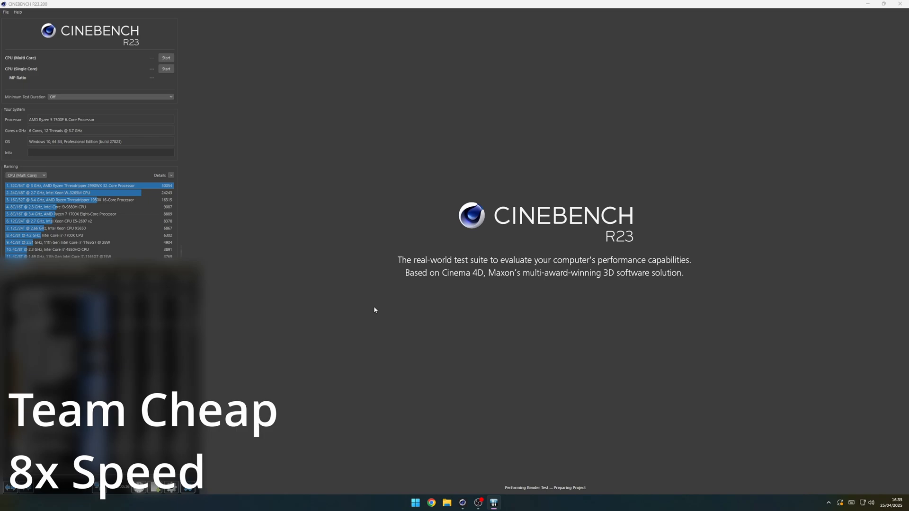
- Launch the CPU (Multi Core) render test on the Ryzen 5 7500F system
left_click(166, 57)
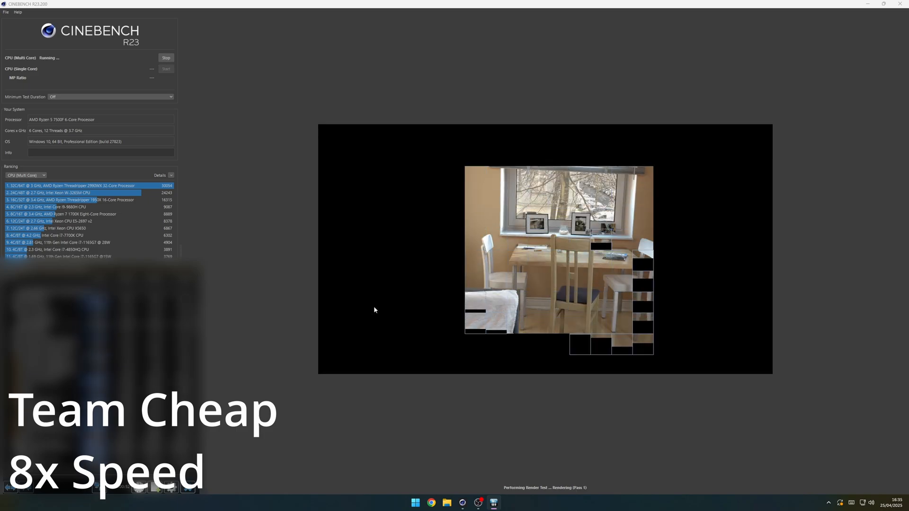